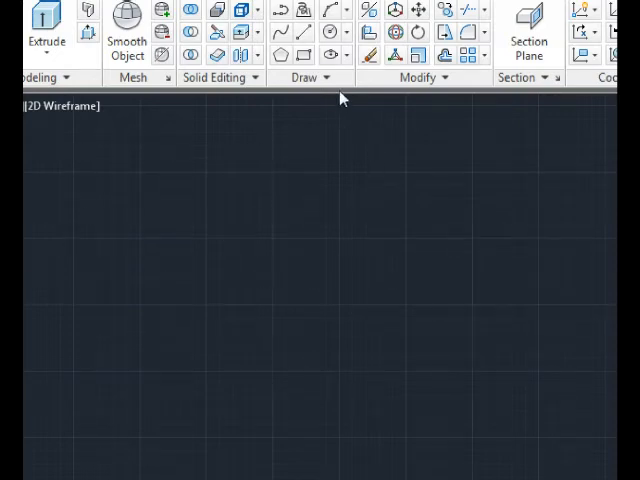
mouse_move(350, 98)
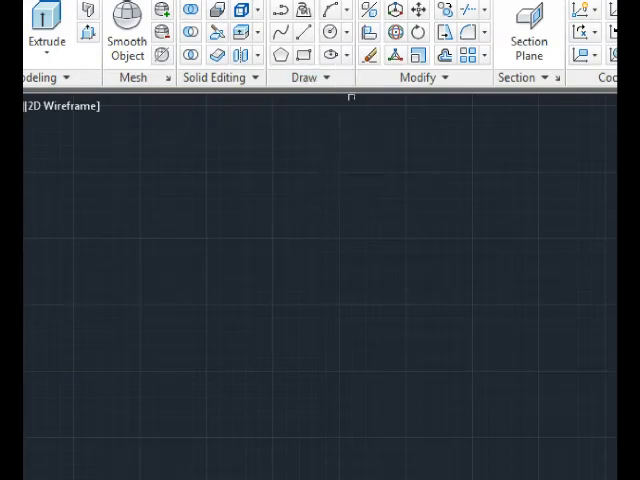
- Expand the Draw panel and start the Helix command
left_click(281, 100)
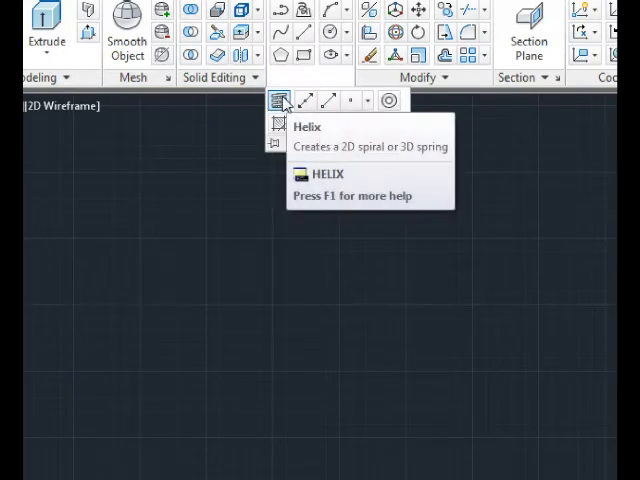
left_click(60, 55)
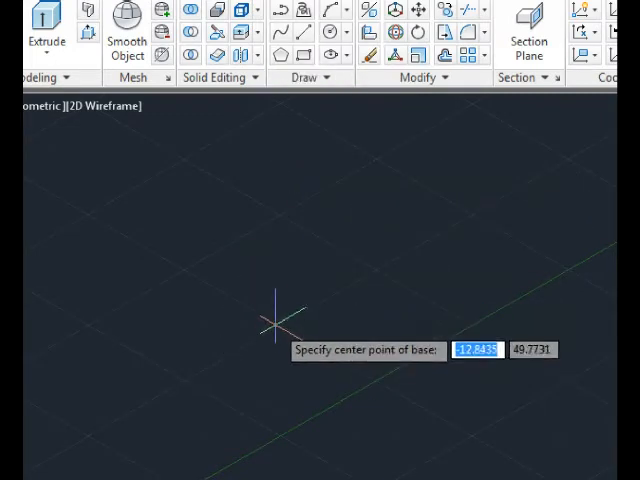
- Draw a helix with base radius 10 and top radius 5
type("10")
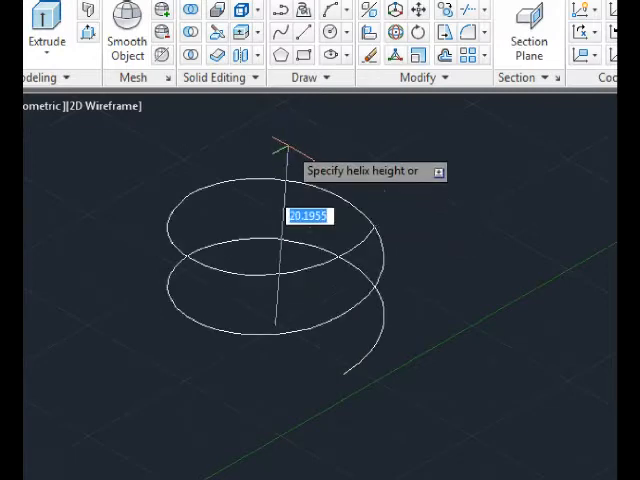
type("5")
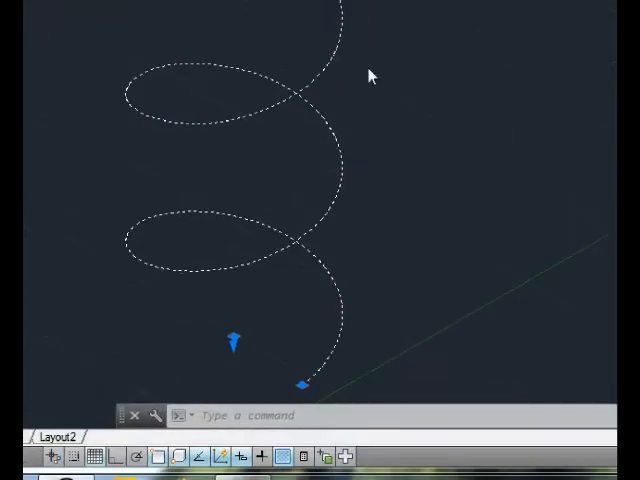
- In the helix's Properties, set Turns to 7 and Top Radius to 5
right_click(372, 76)
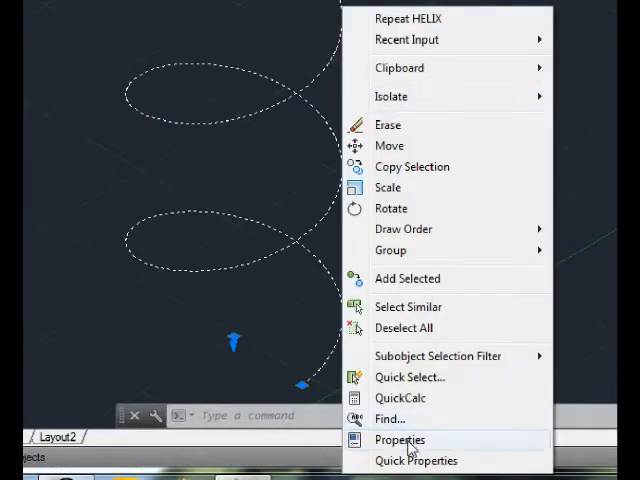
left_click(400, 439)
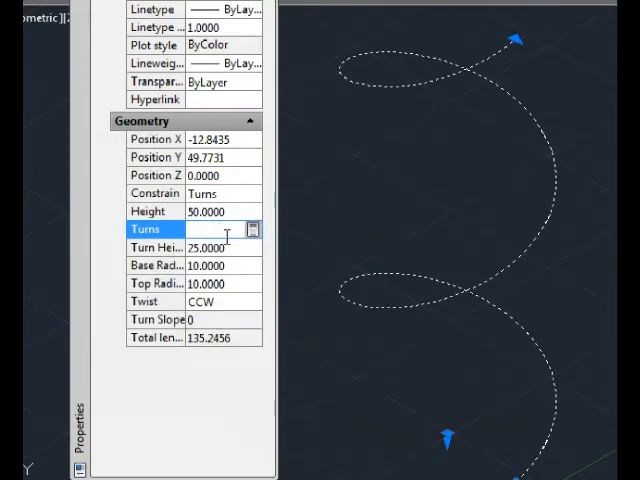
type("1.0000")
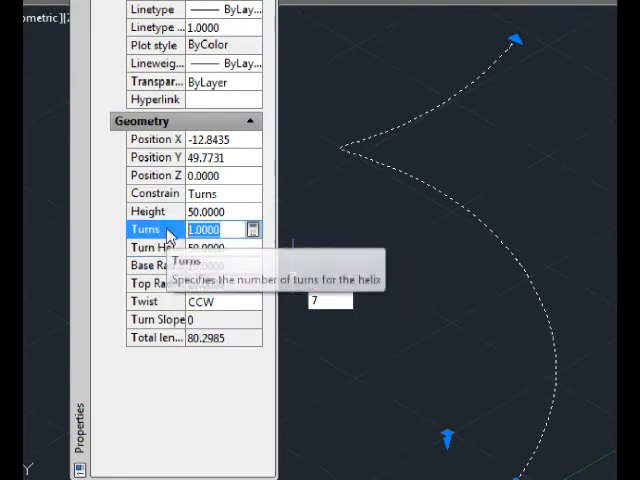
type("7")
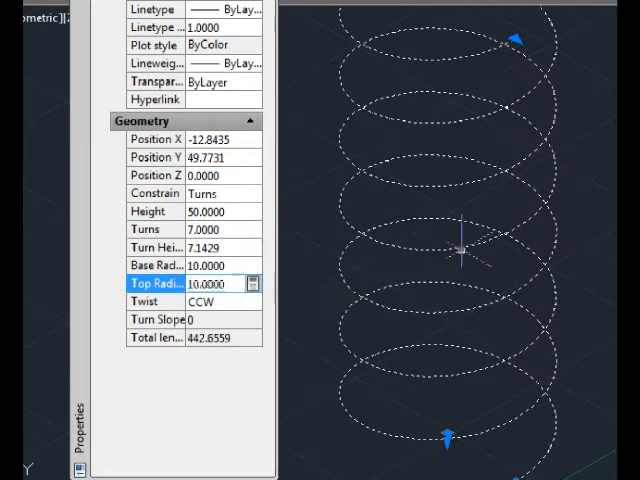
type("5")
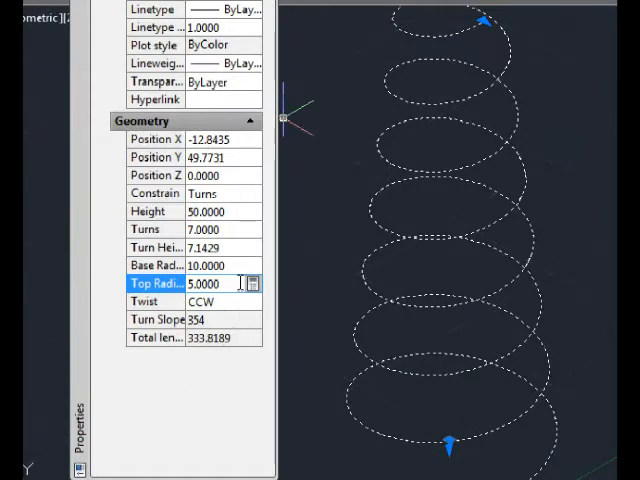
type("10")
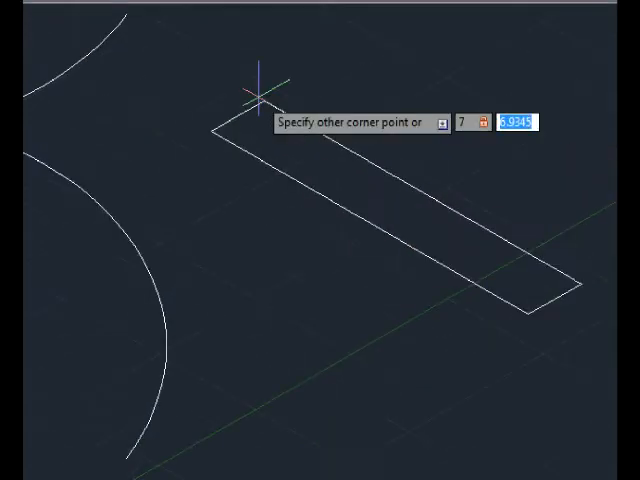
- Draw a 7 by 2 rectangle beside the helix as the profile
type("2")
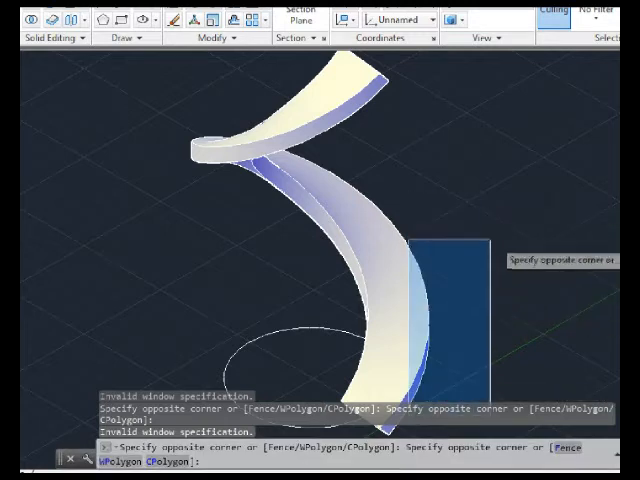
- Cancel the stray selection window and undo the trial ribbon sweep
key("Escape")
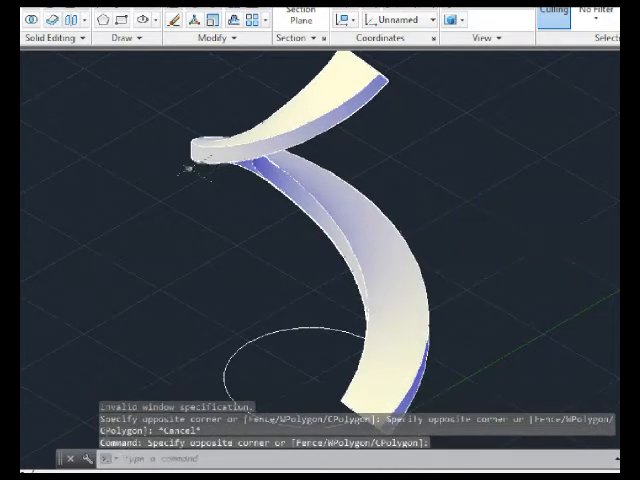
key("ctrl+z")
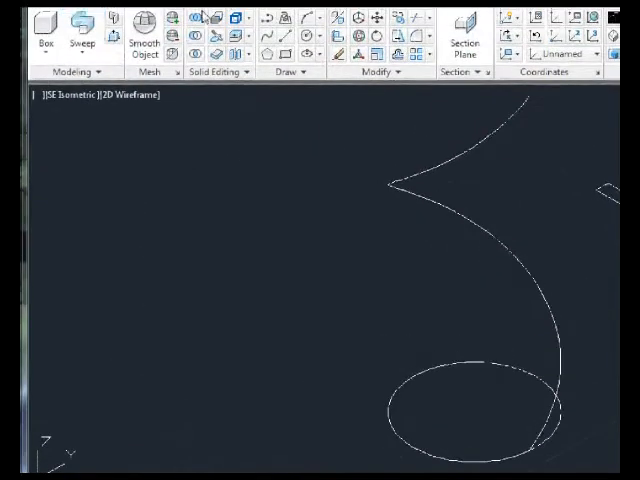
mouse_move(295, 158)
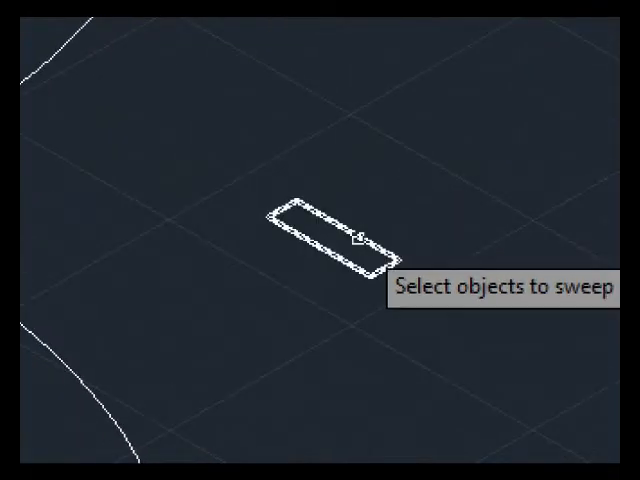
- Sweep the rectangle profile along the helix using a picked base point
left_click(330, 235)
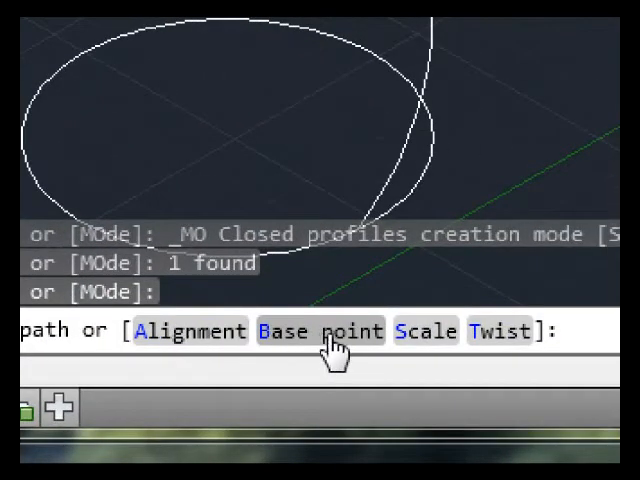
left_click(320, 331)
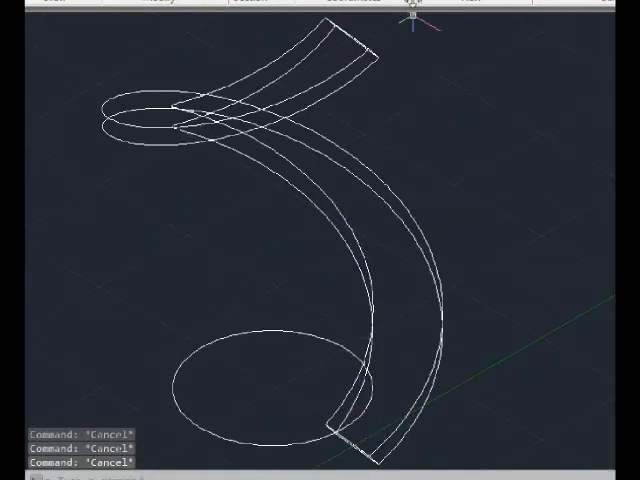
- Switch to the Conceptual visual style and restart SWEEP with sw
left_click(524, 35)
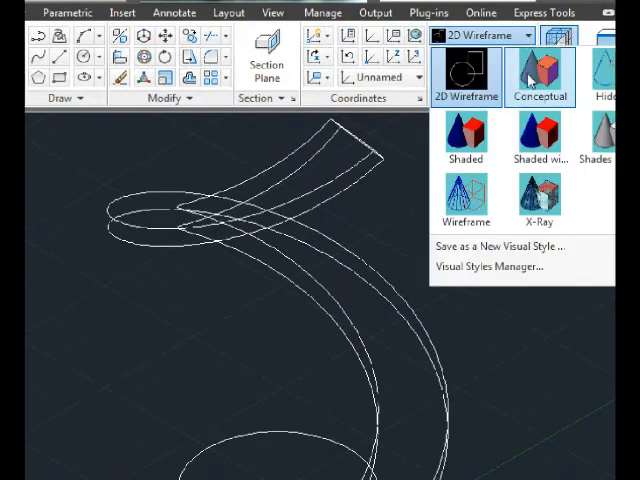
left_click(540, 70)
type("U")
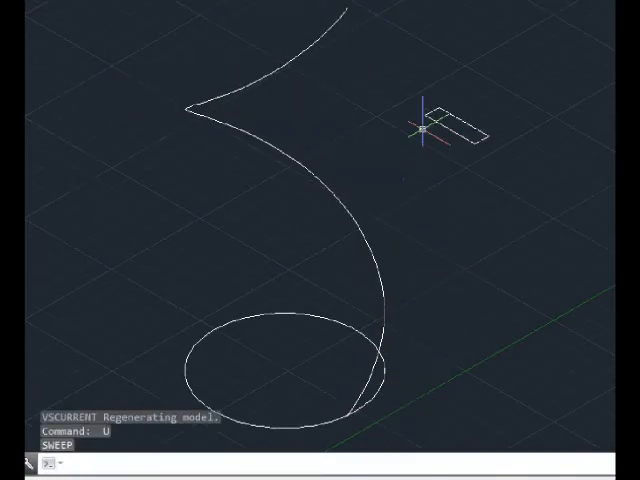
type("sw")
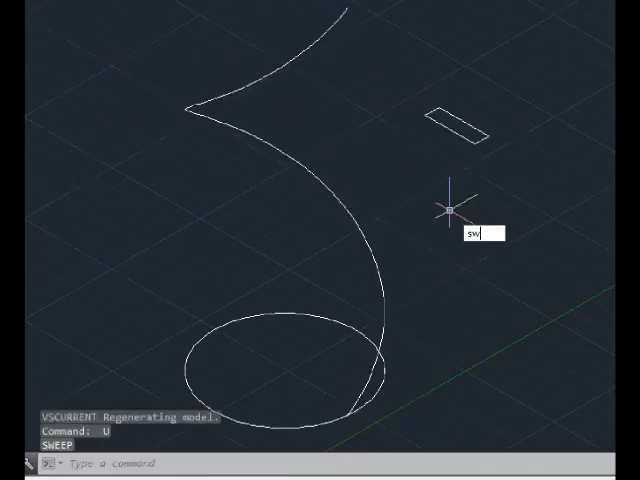